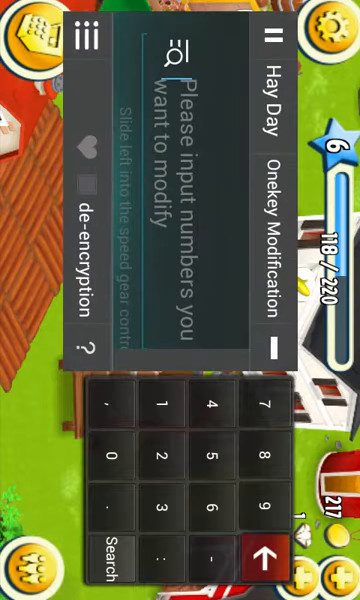
# Search Hay Day's memory for the coin value 217, returning 198 matches
pyautogui.click(272, 35)
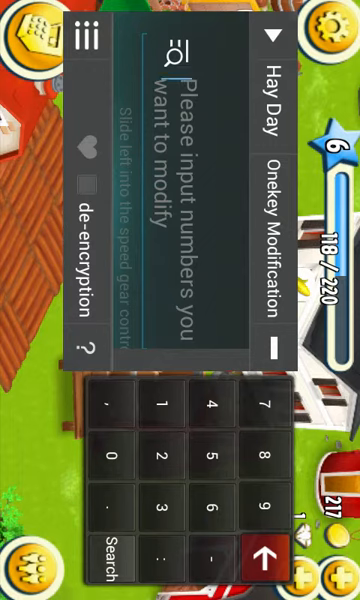
pyautogui.click(264, 403)
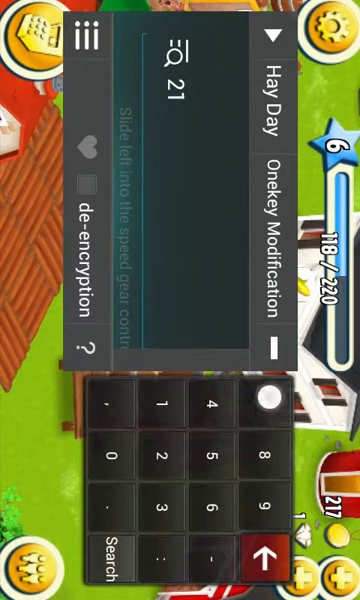
pyautogui.click(103, 571)
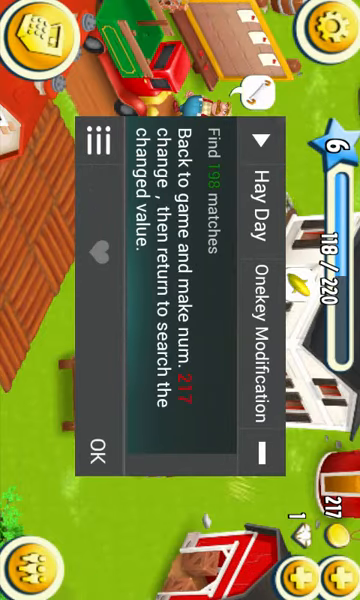
# After coins drop to 216, filter the 198 matches for the new value 216
pyautogui.click(96, 455)
pyautogui.write('21')
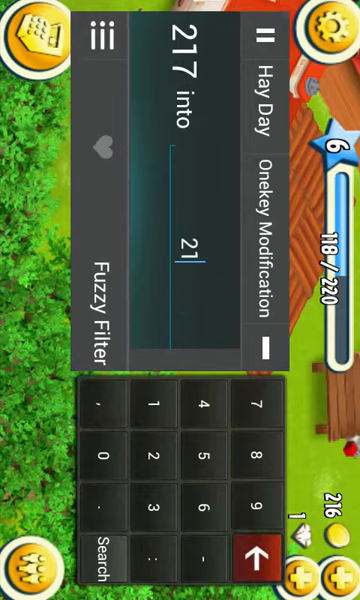
pyautogui.click(97, 550)
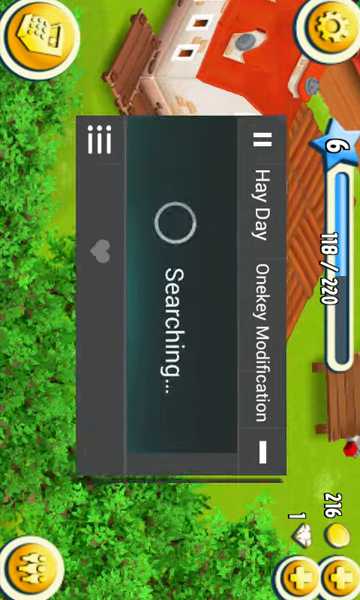